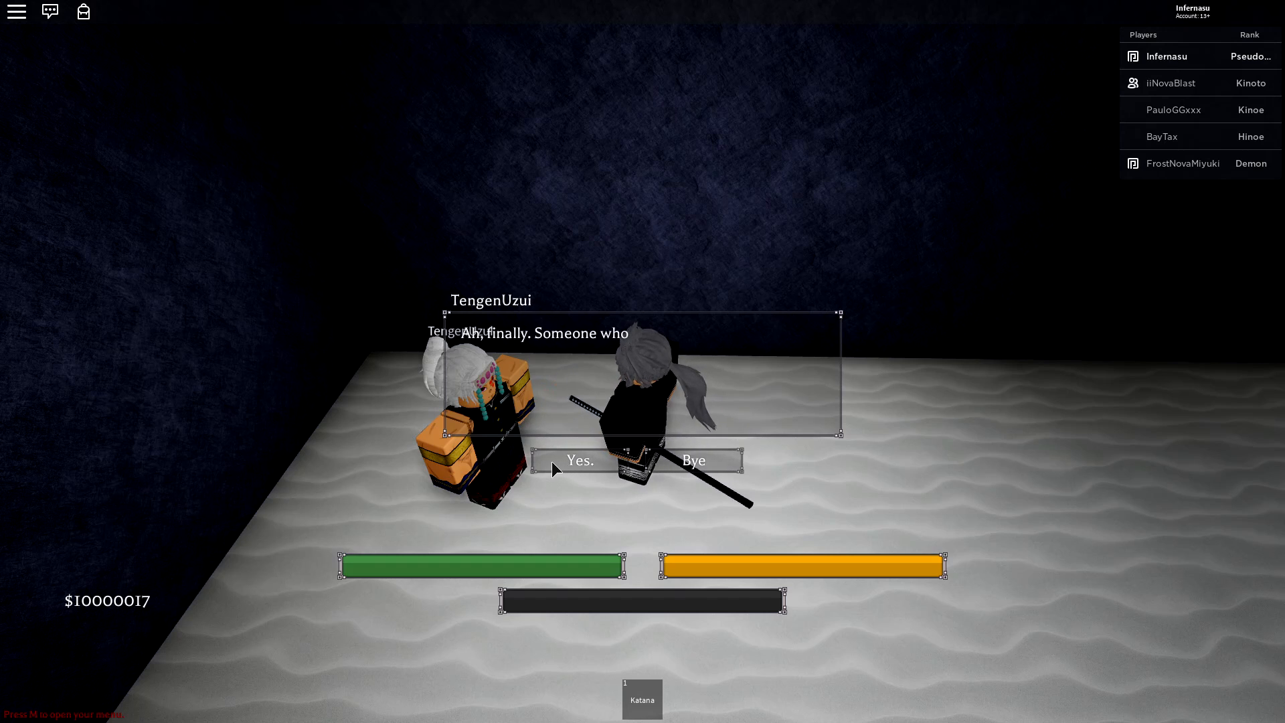
Pay TengenUzui to learn Symphony of Shrill Strings, Roar and Death Knells of Avici.
left_click(579, 460)
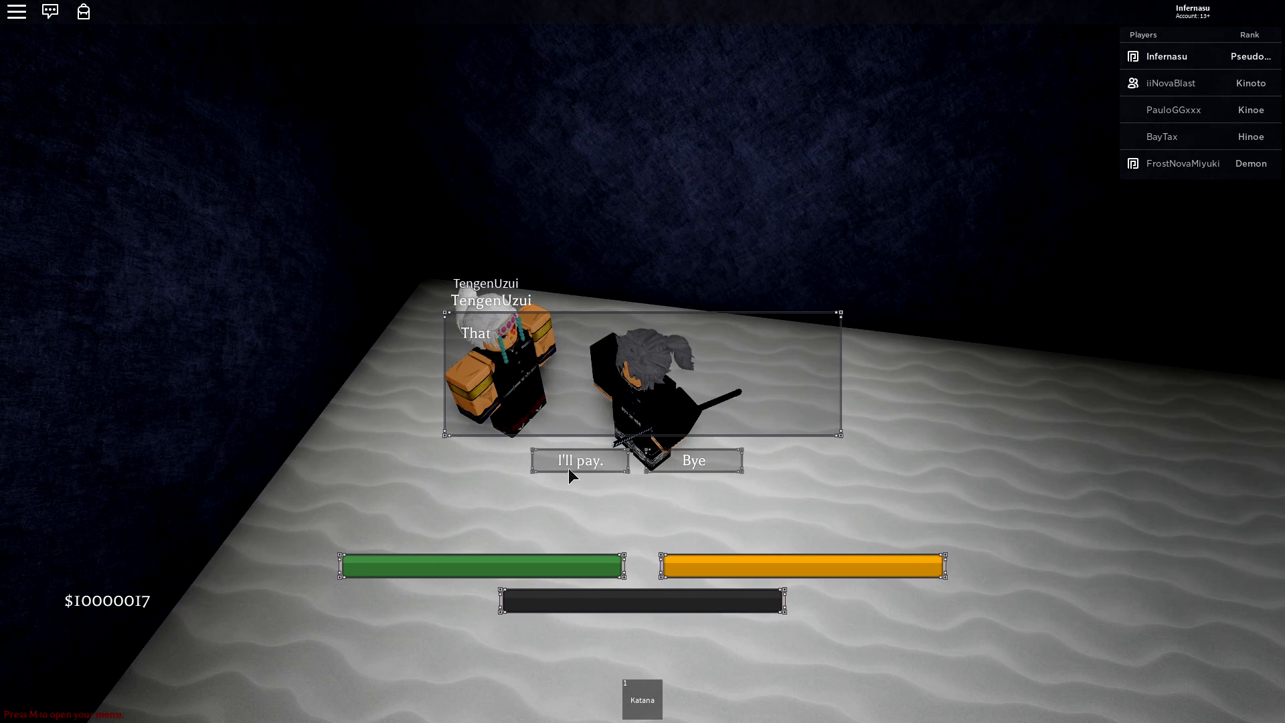
left_click(580, 460)
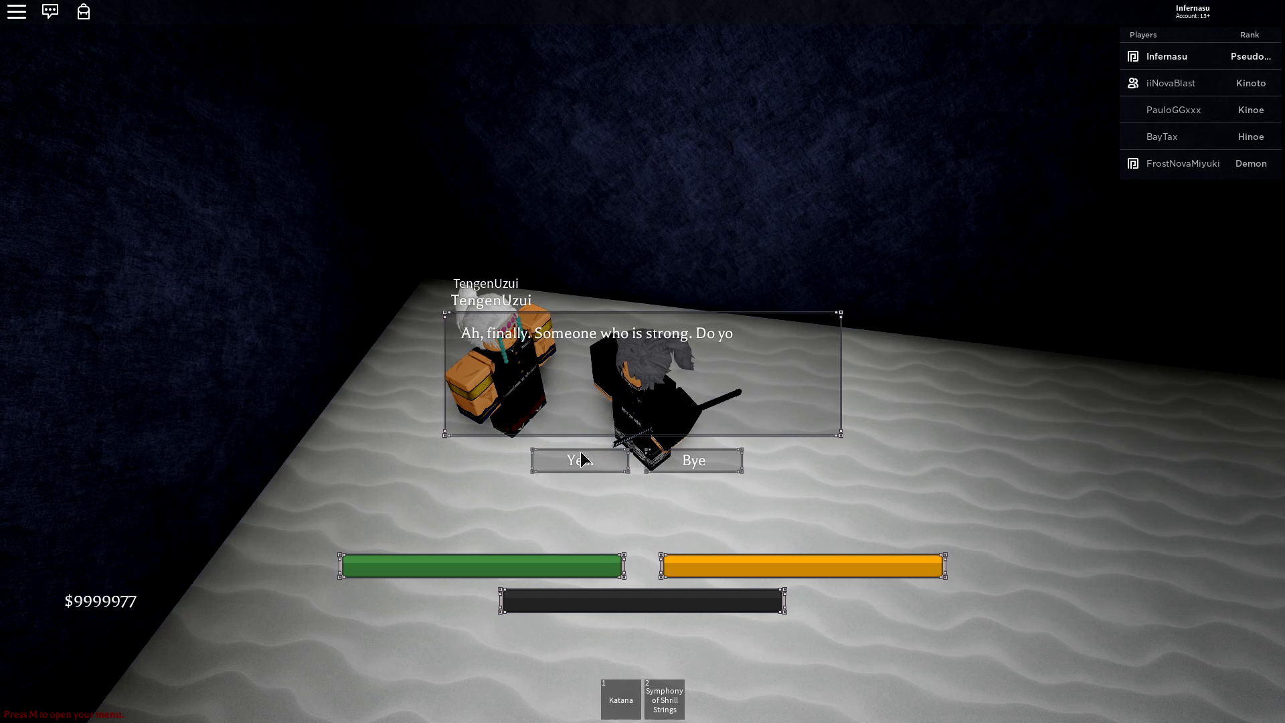
left_click(578, 460)
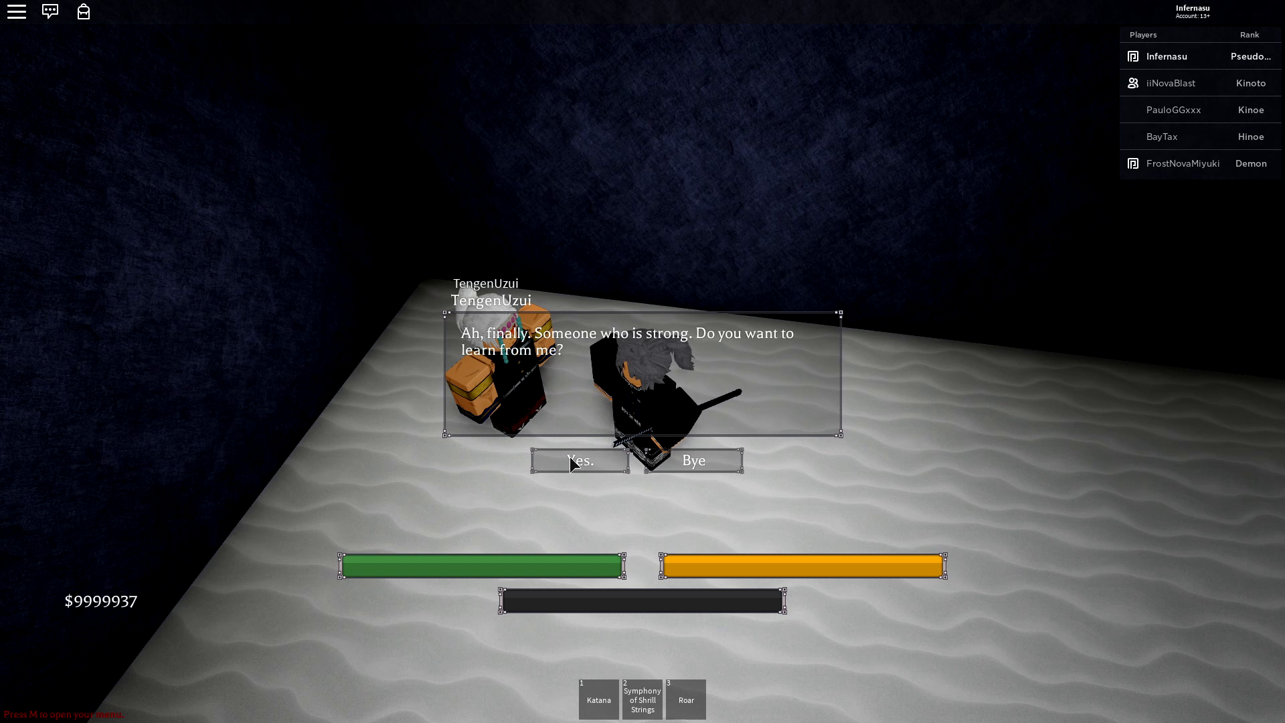
left_click(580, 460)
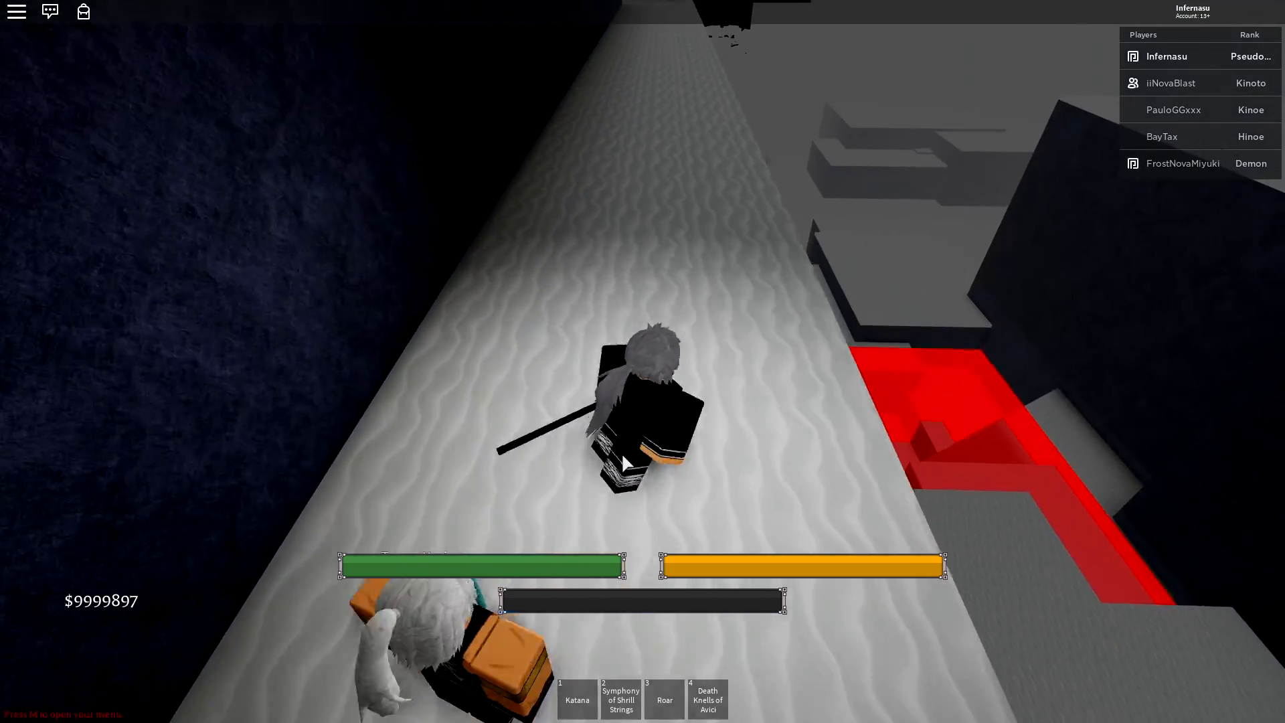
Walk away from the trainer and equip Death Knells of Avici, then switch hotbar slots.
key("4")
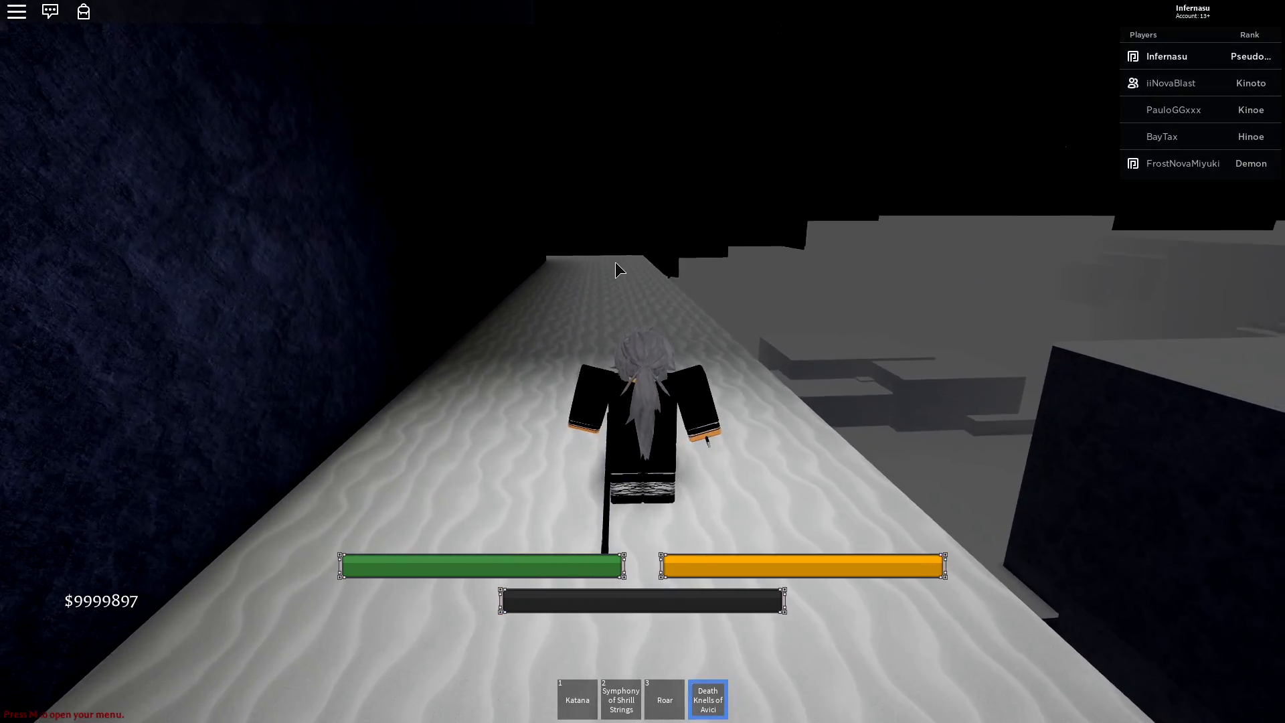
key("2")
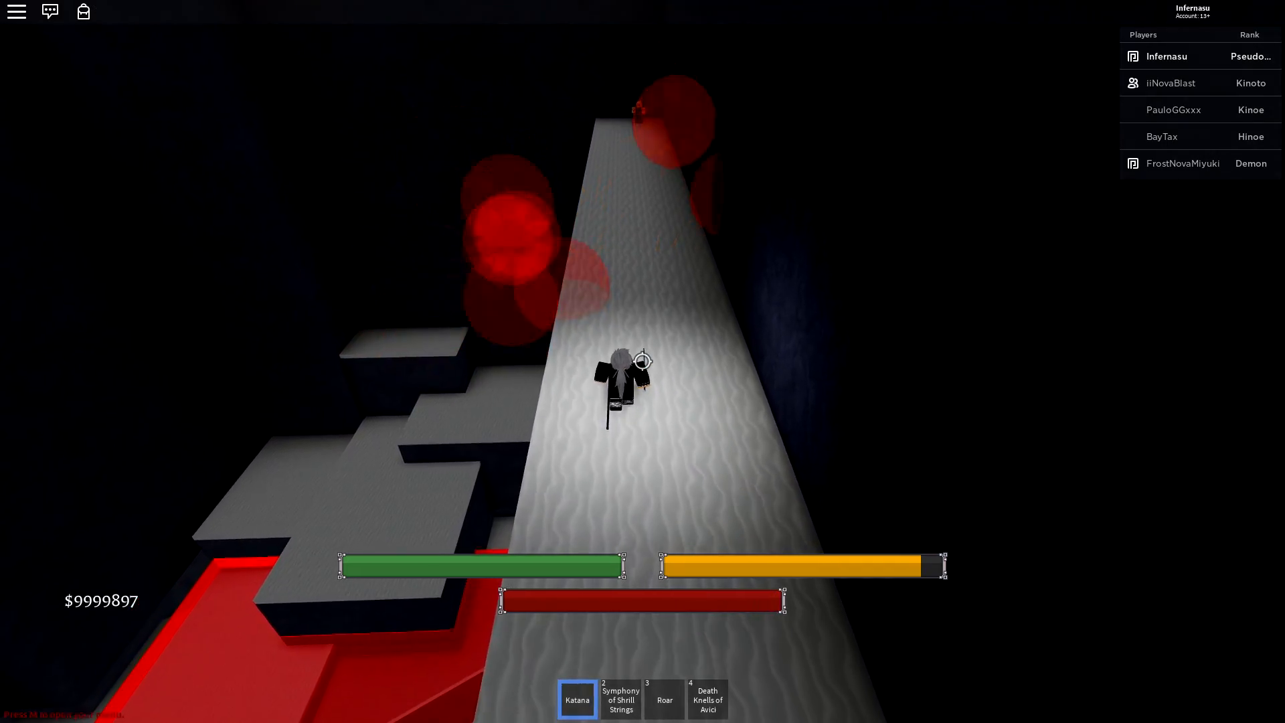
key("2")
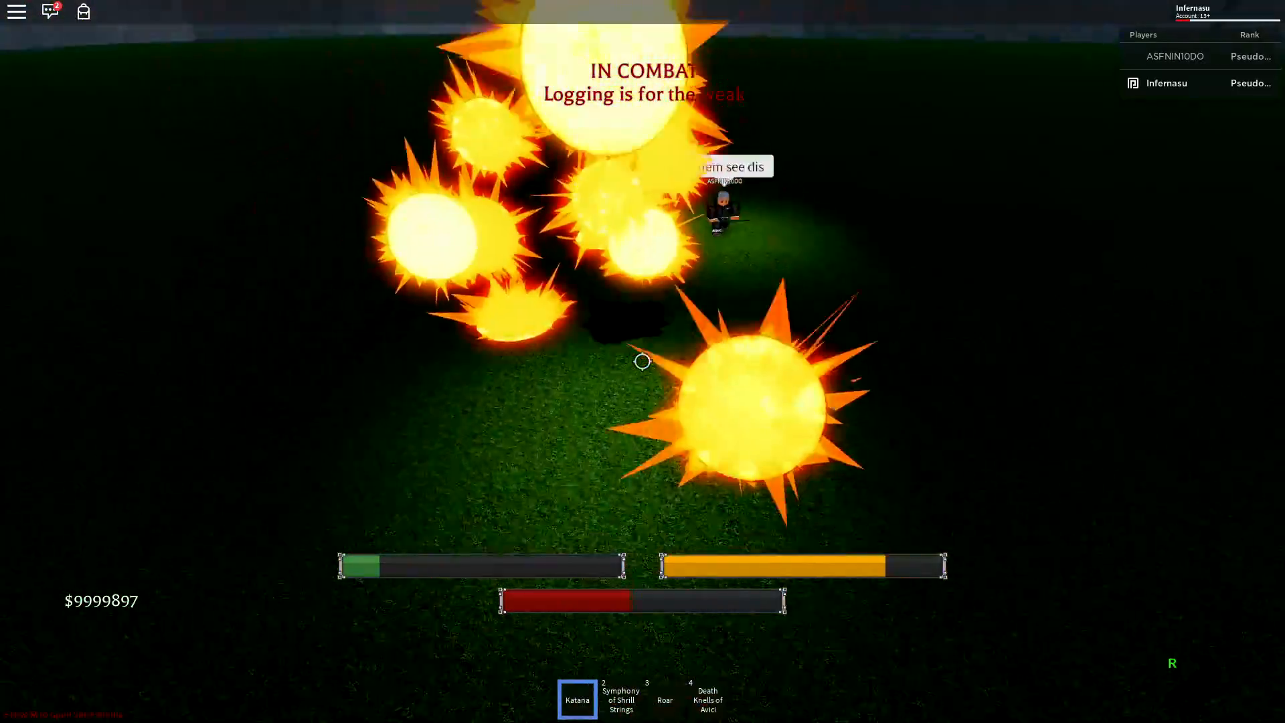
Attack the ranked opponent with the katana and Symphony of Shrill Strings.
key("2")
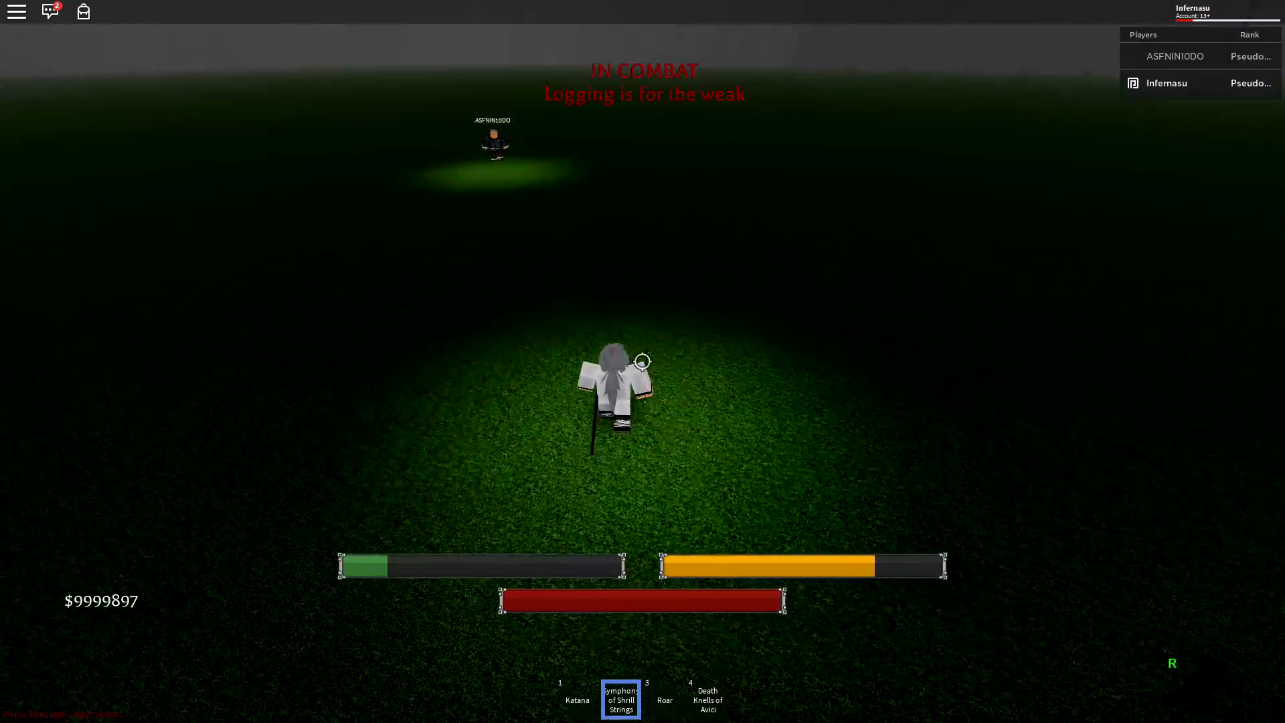
key("1")
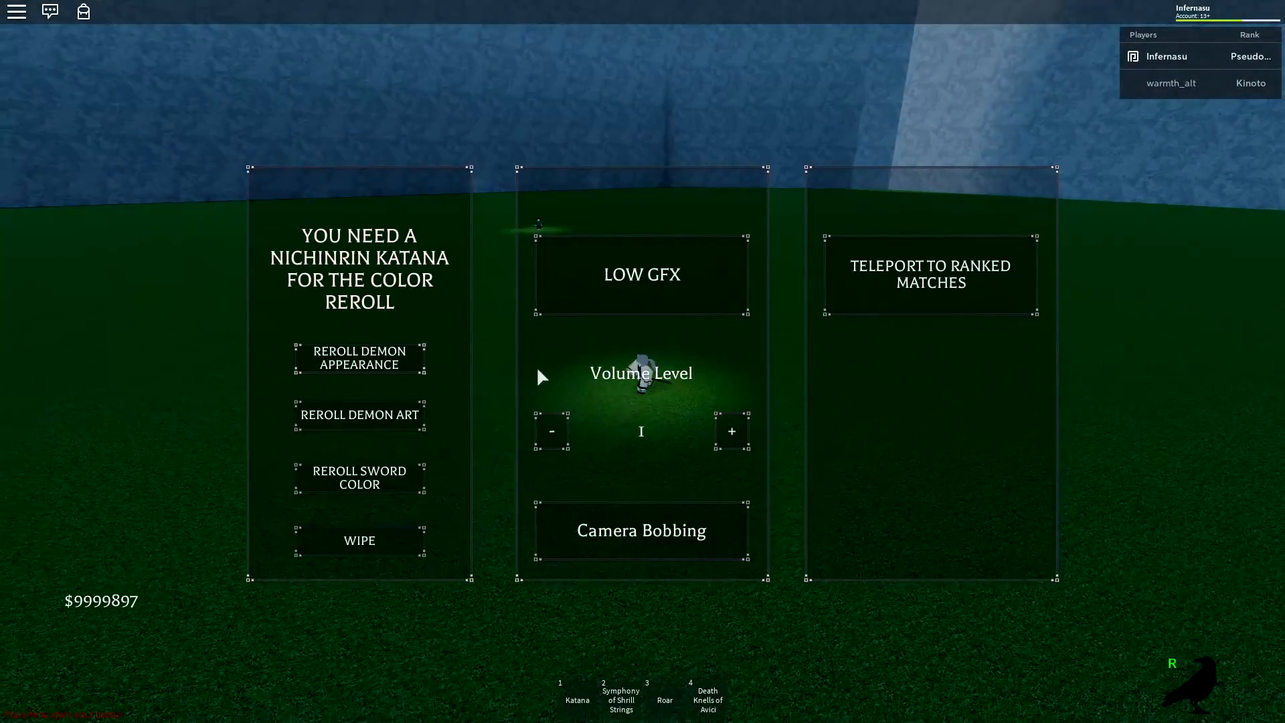
Teleport to Ranked Matches and attack the new opponent with Symphony of Shrill Strings.
left_click(551, 431)
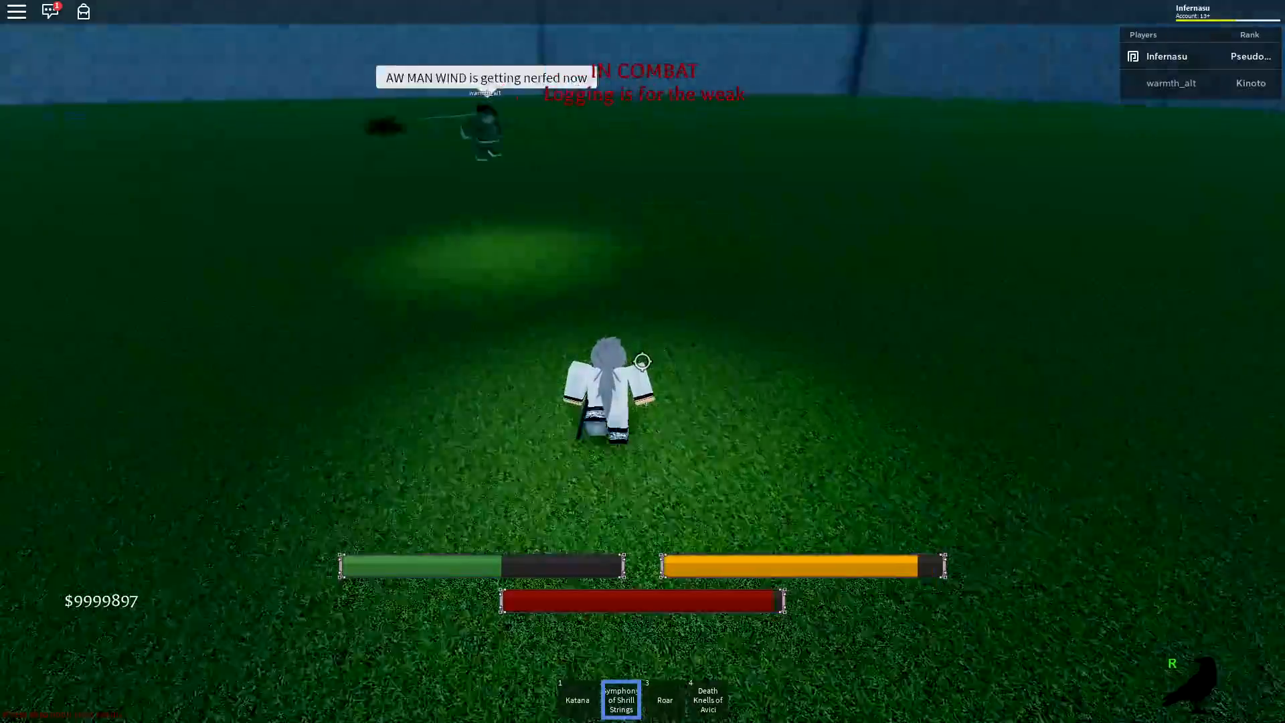
key("1")
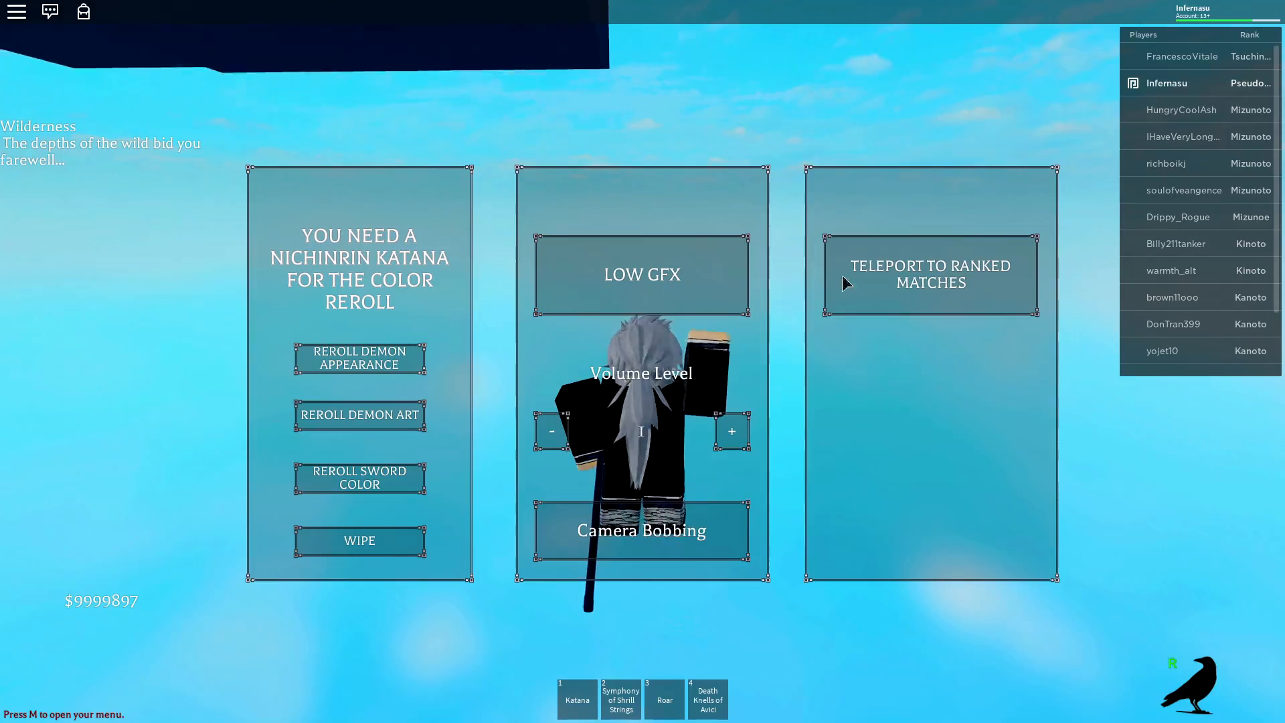
Teleport to the ranked matches area to start a 30-second queue.
left_click(930, 273)
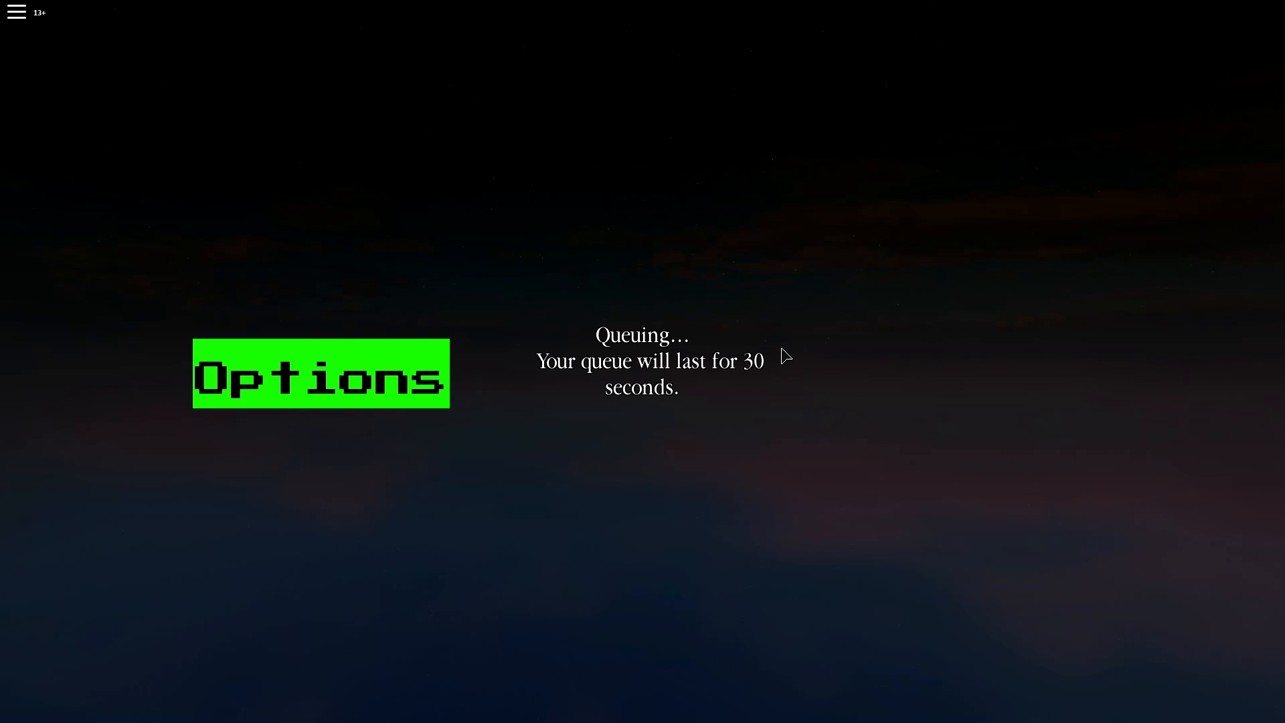
mouse_move(485, 299)
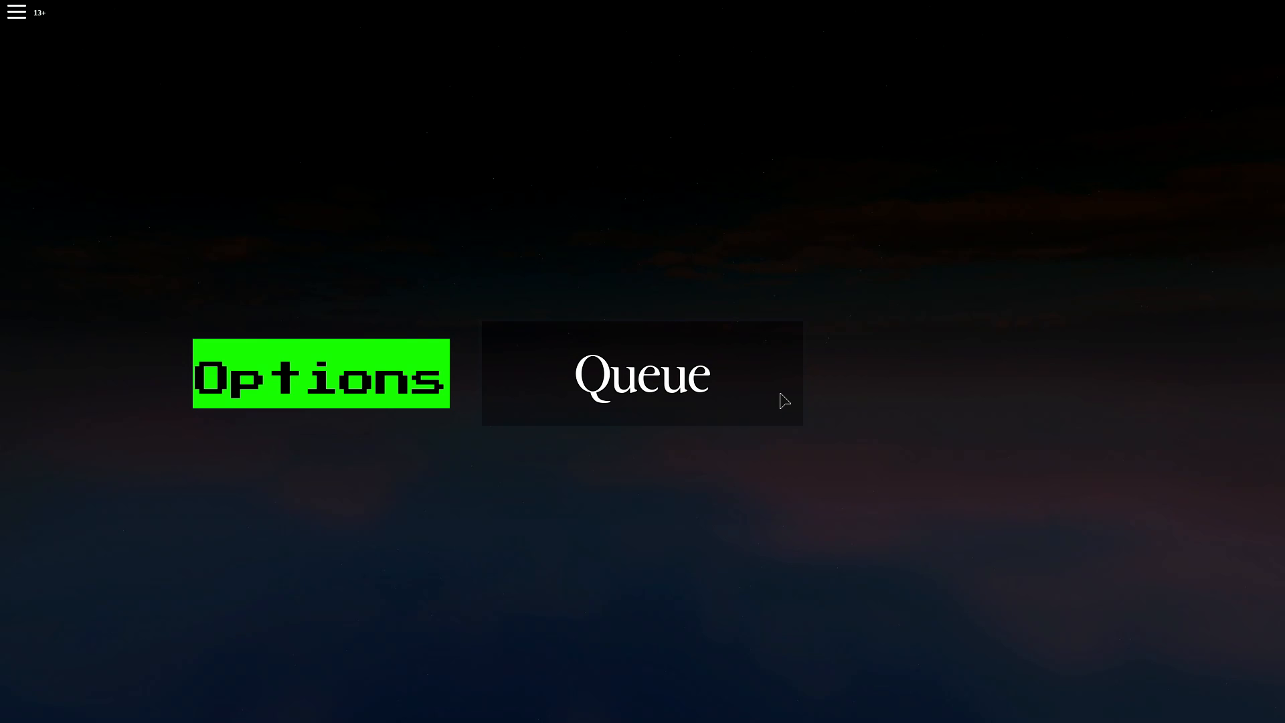
Queue for a ranked duel and fight with Roar, katana and Death Knells of Avici.
left_click(642, 374)
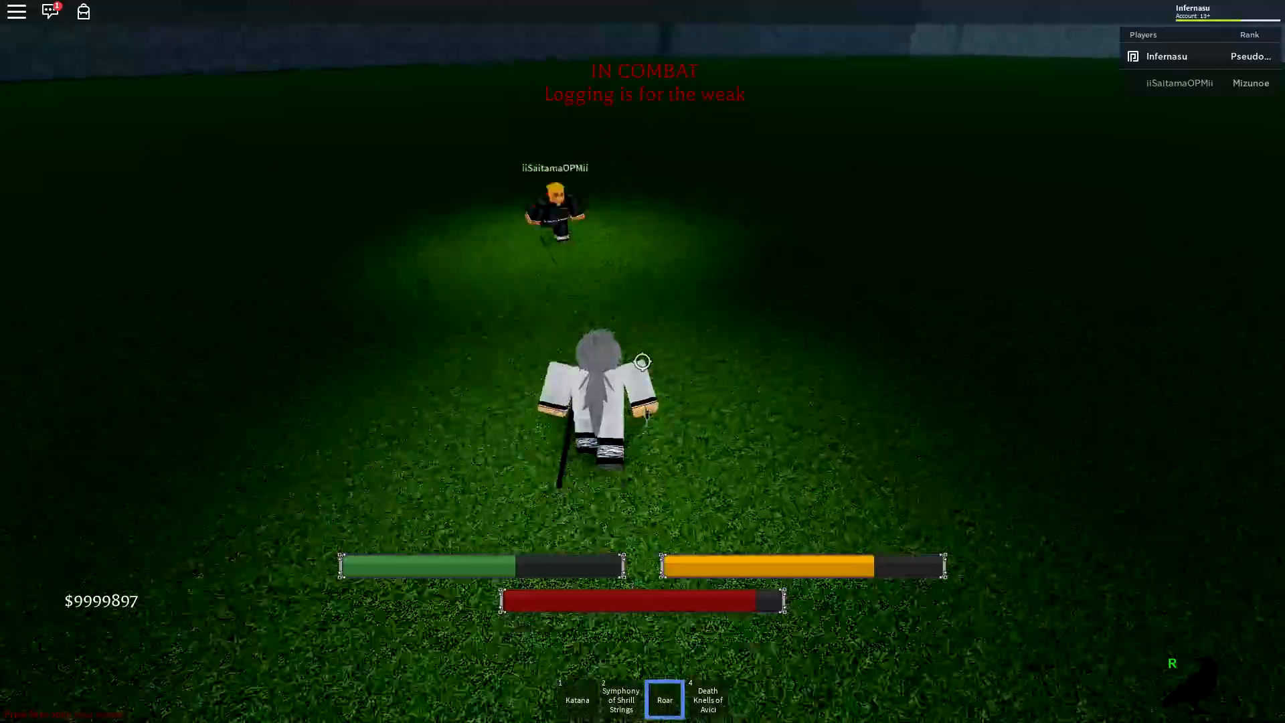
key("1")
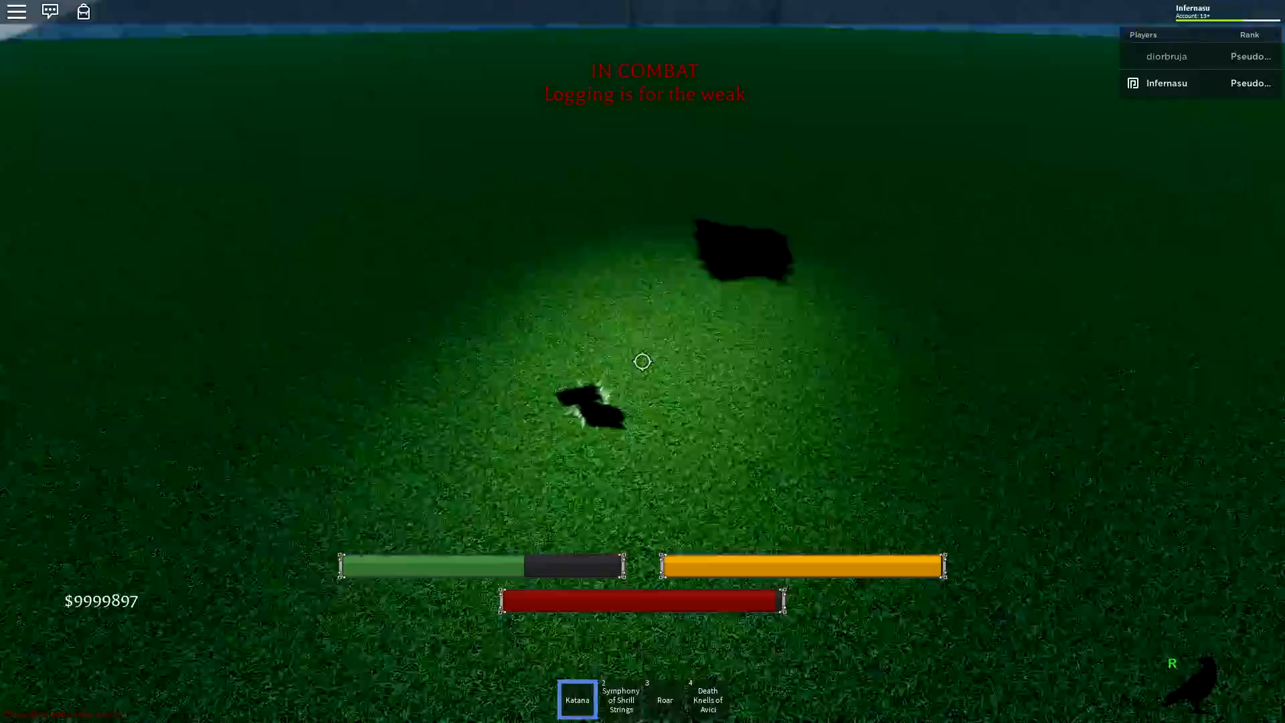
key("3")
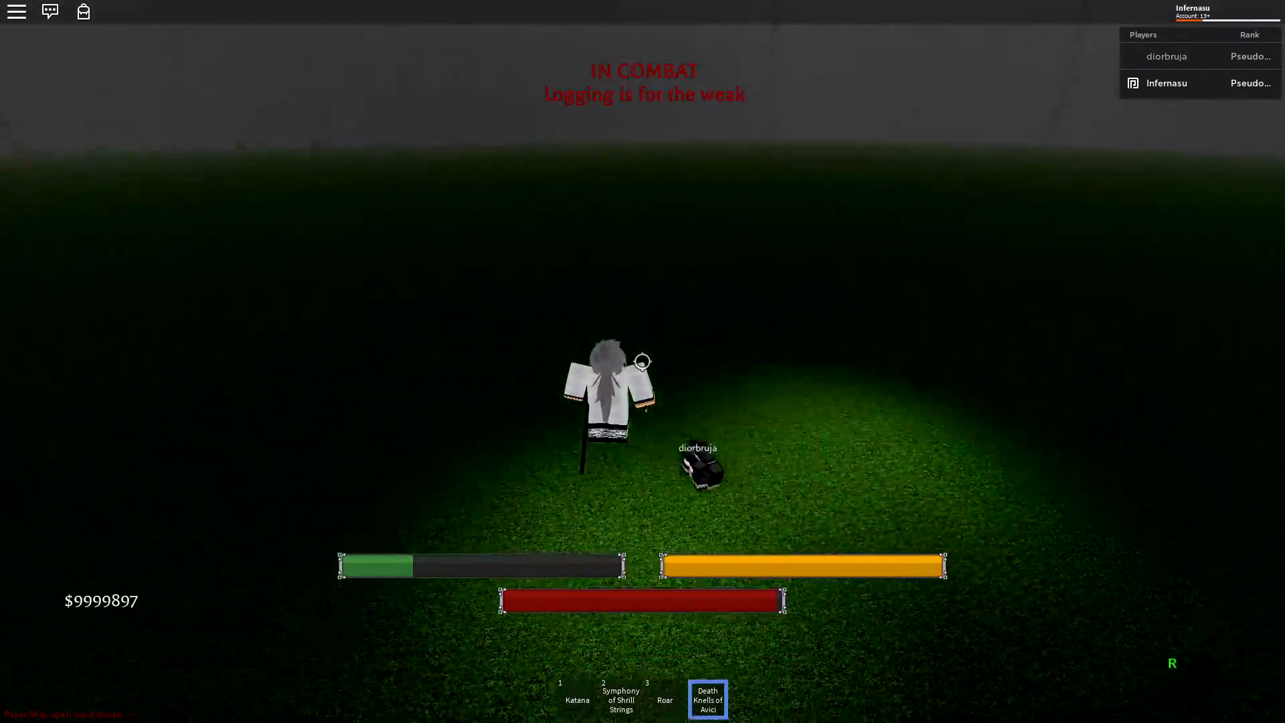
key("1")
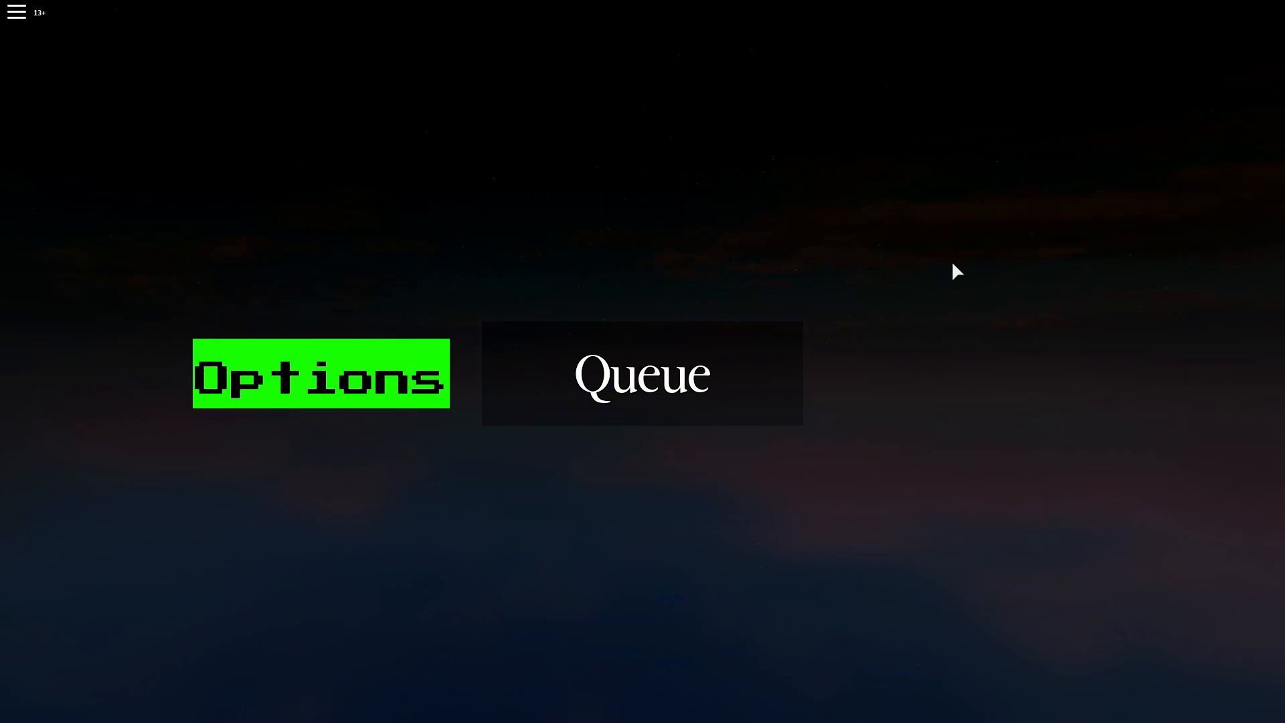
mouse_move(885, 142)
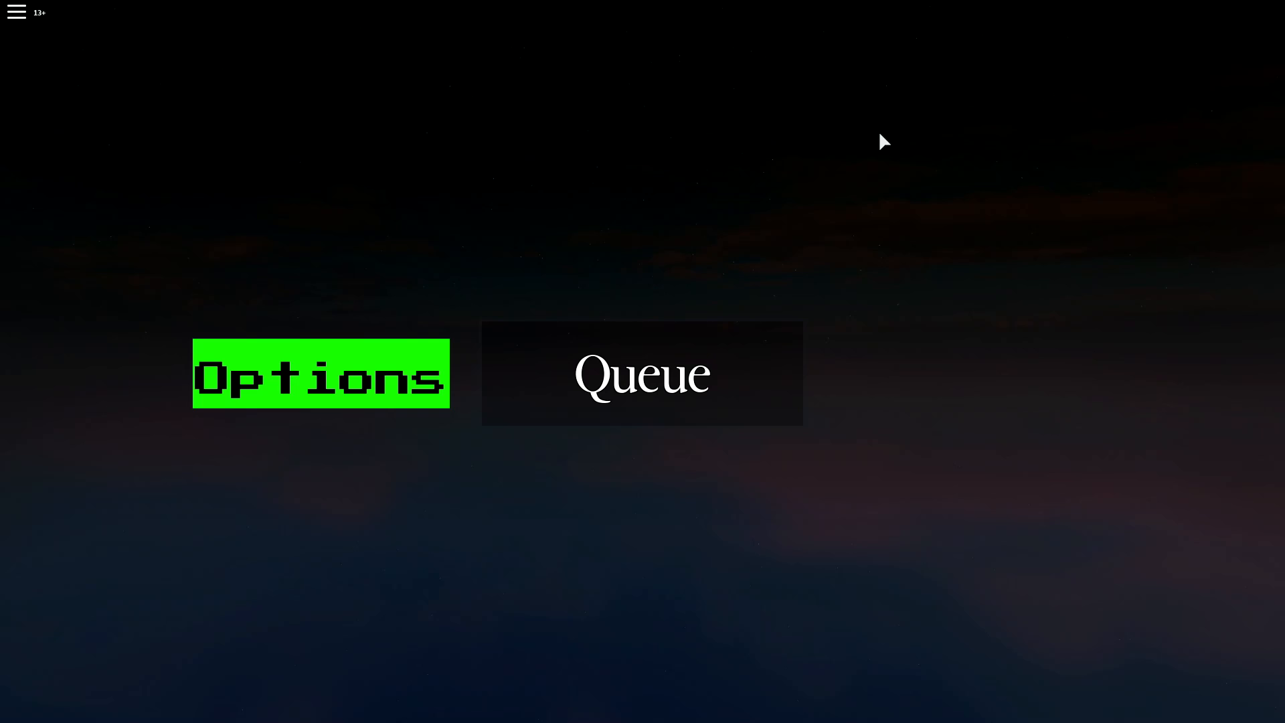
Queue for the next ranked duel, matched against H_xnk.
left_click(641, 372)
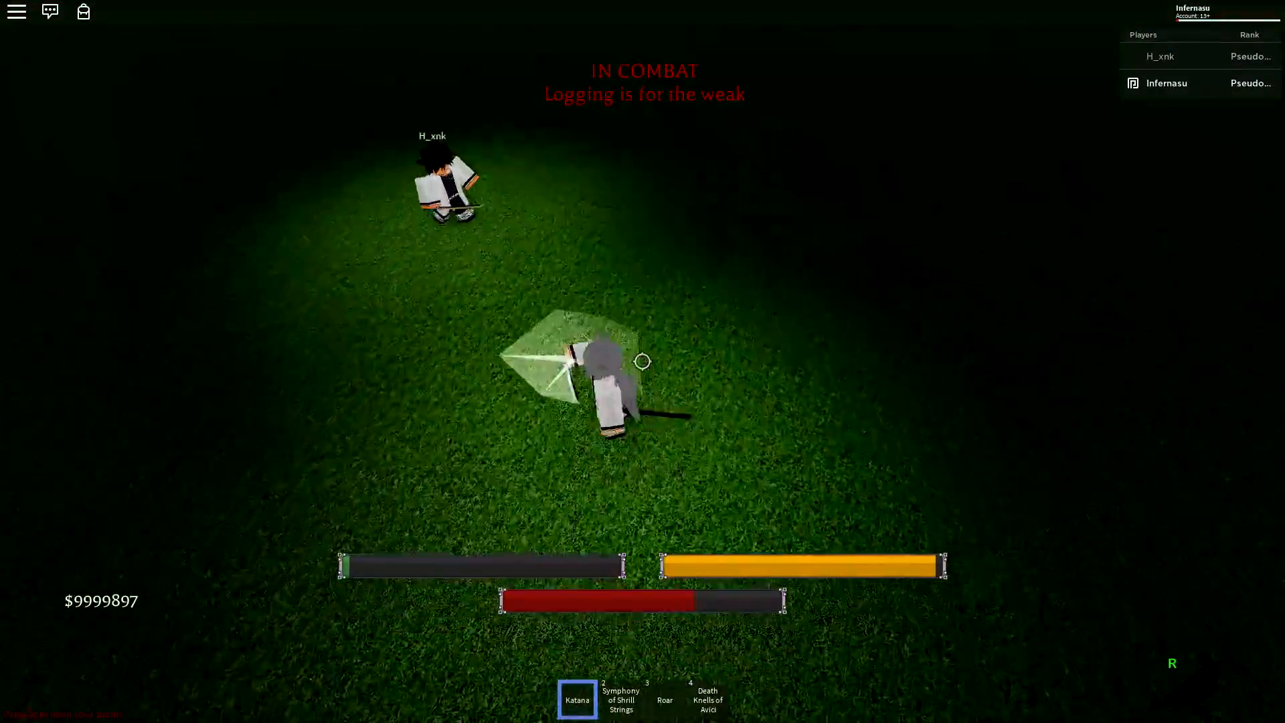
Fight H_xnk with katana slashes and Death Knells of Avici until the match ends.
key("3")
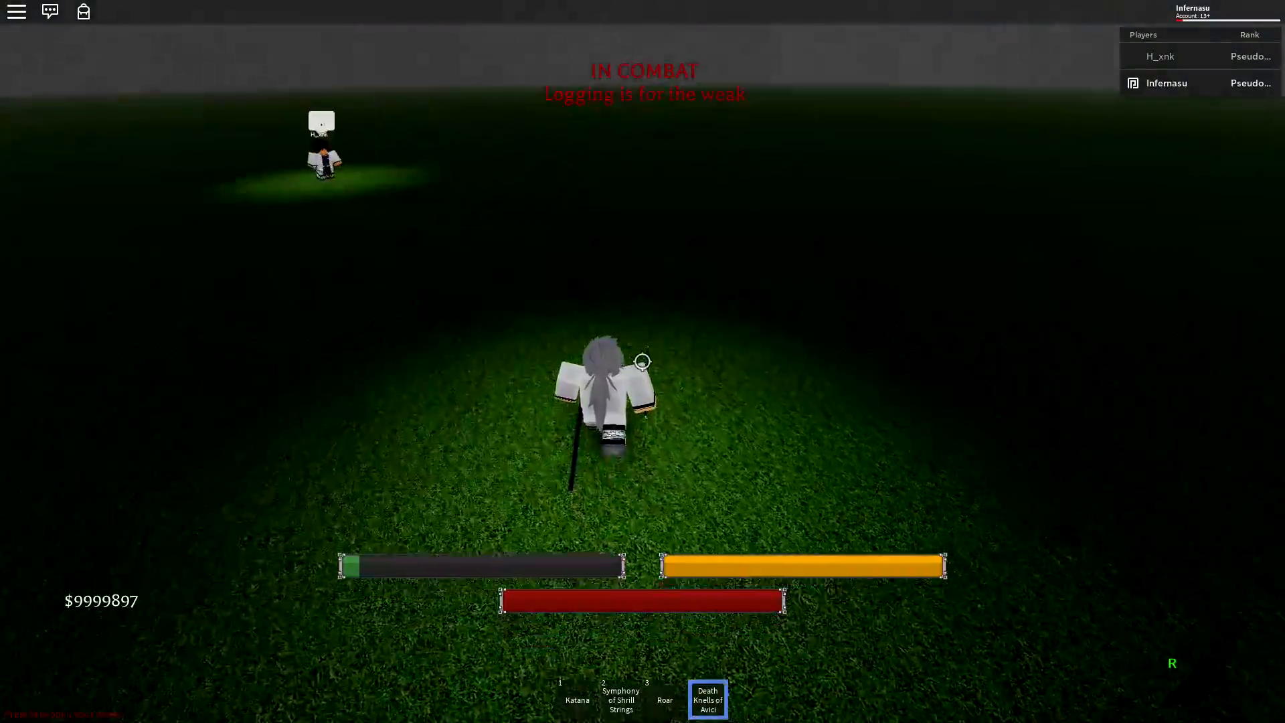
key("1")
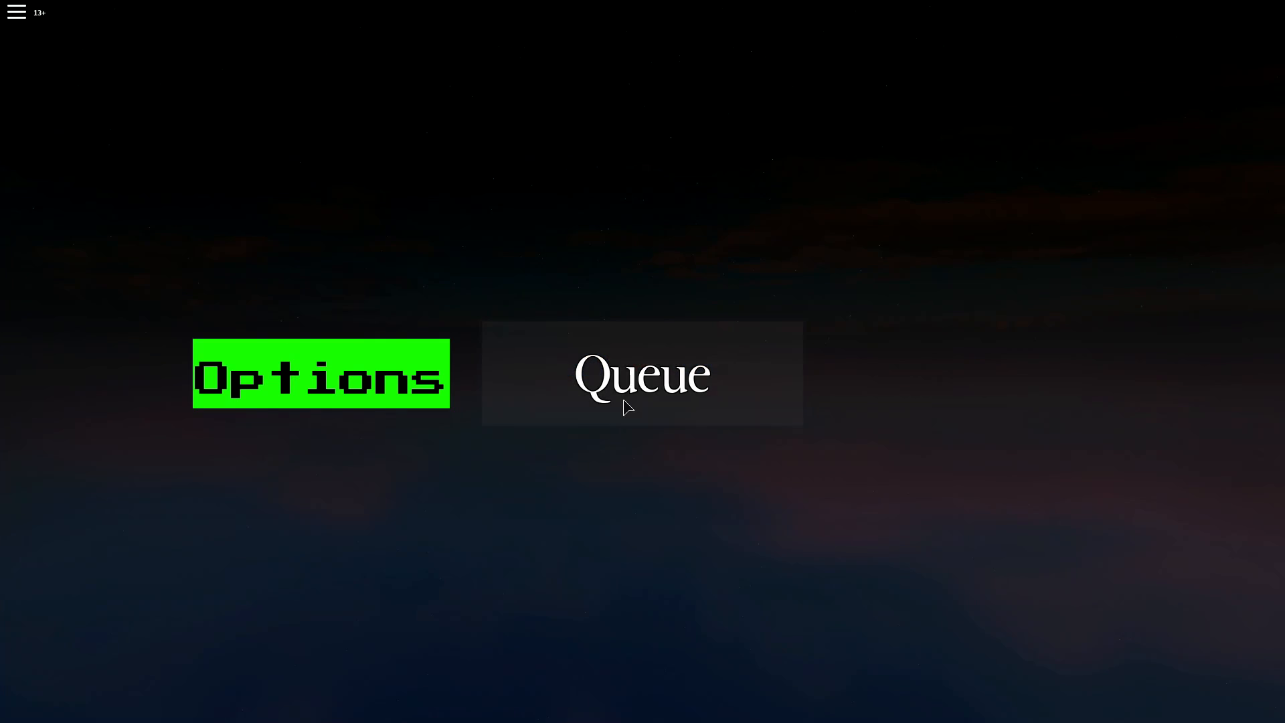
left_click(642, 373)
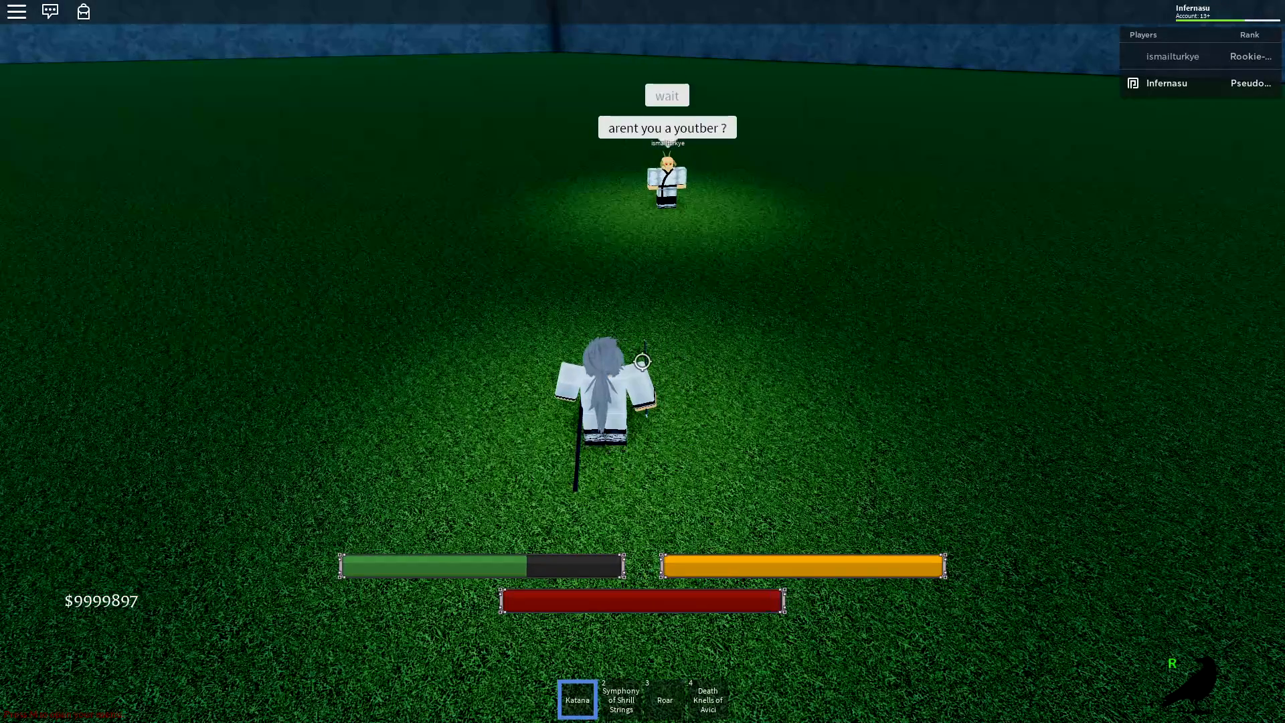
type("No")
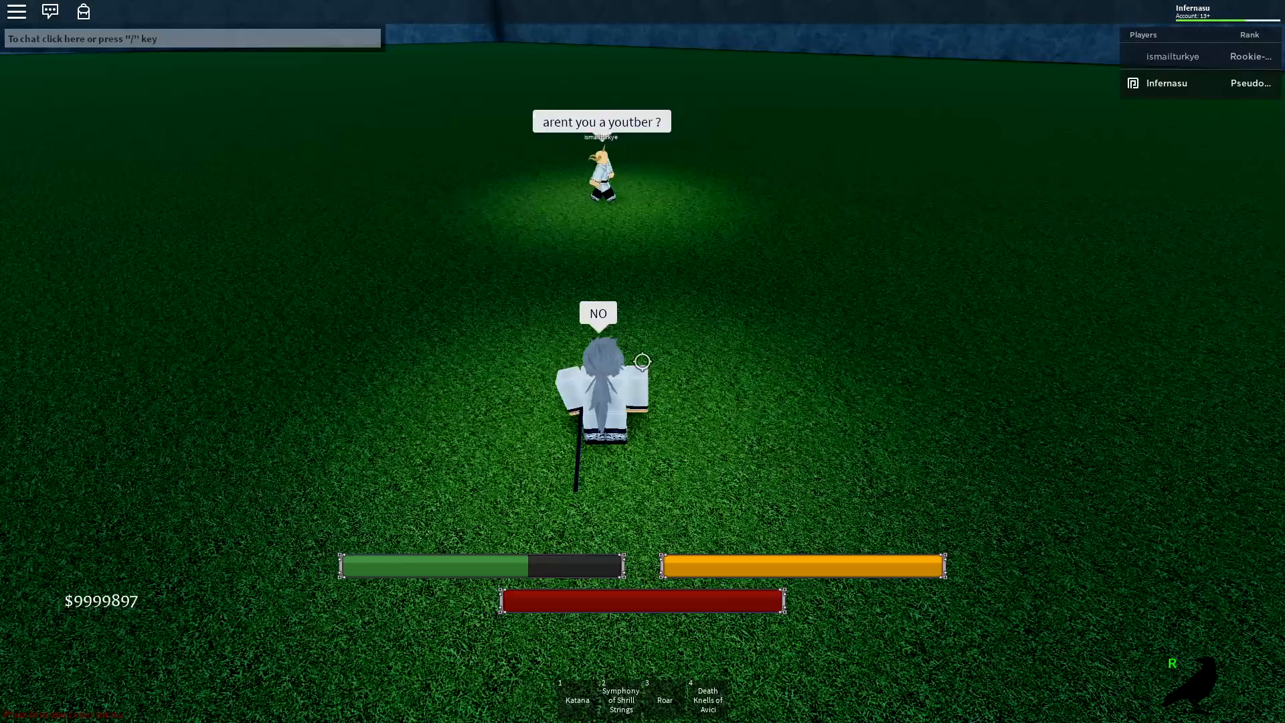
key("1")
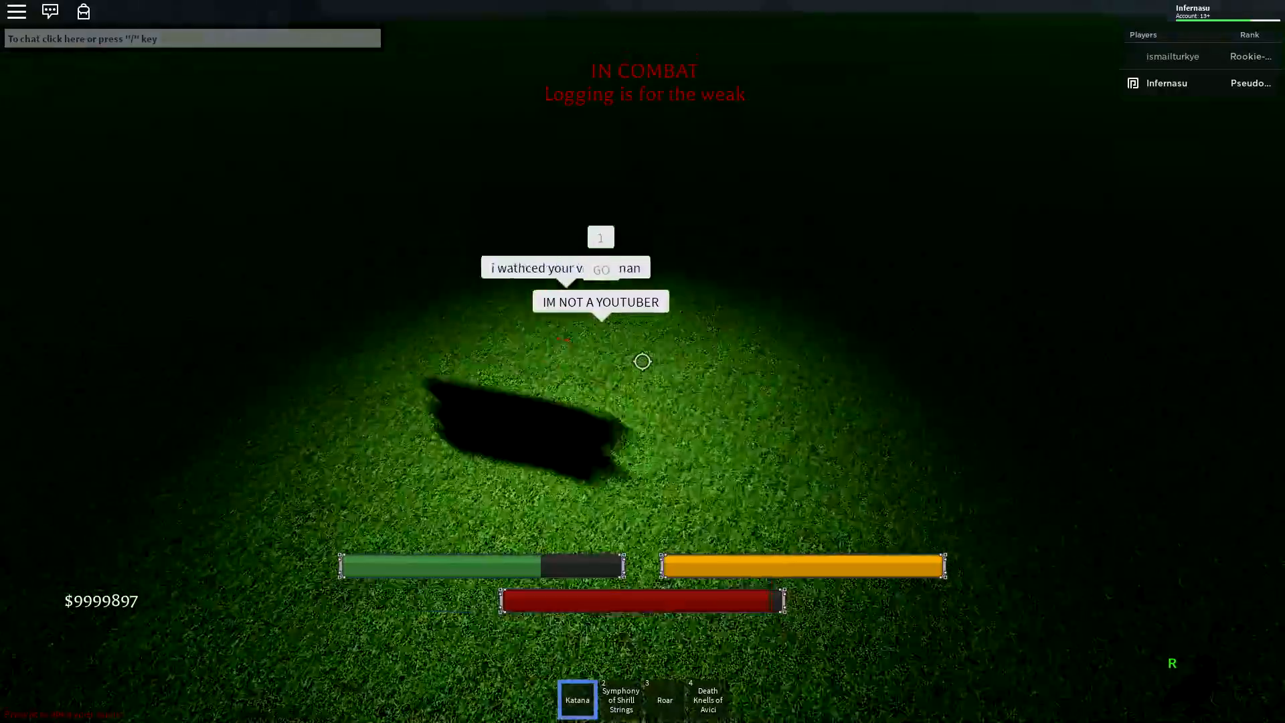
Repeatedly strike ismailturkye with the katana, then equip the Roar skill.
key("3")
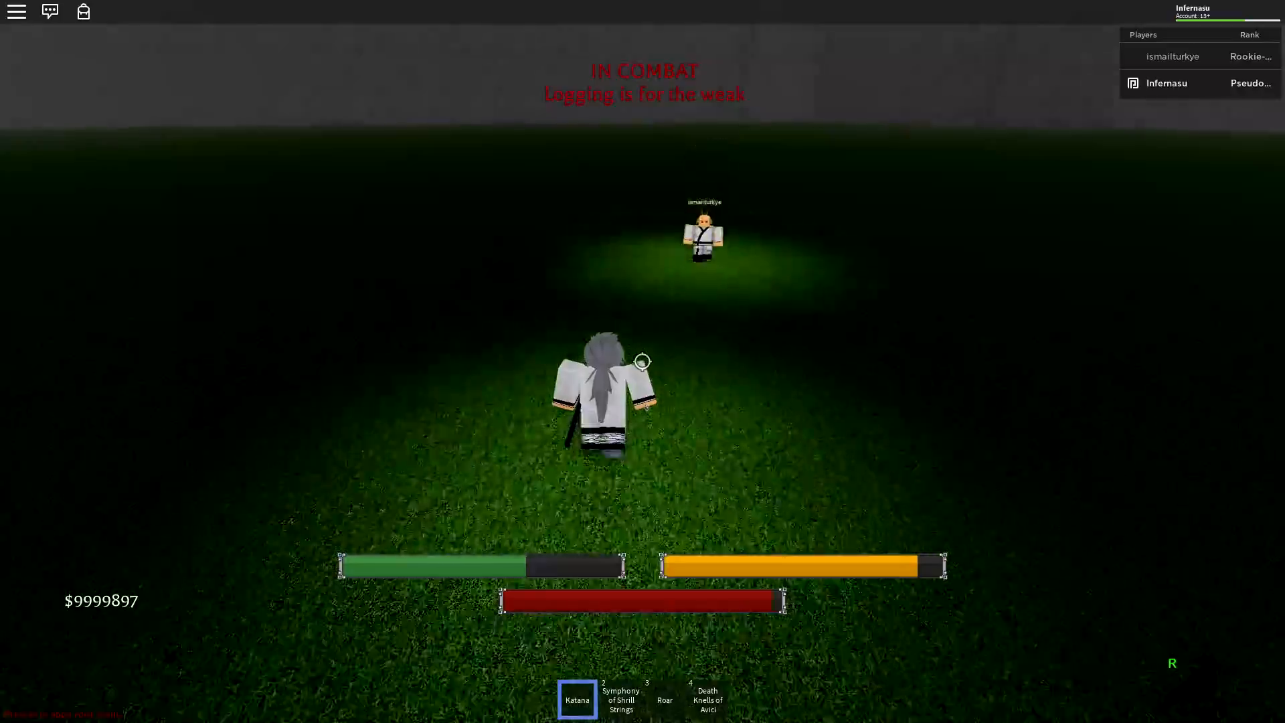
key("3")
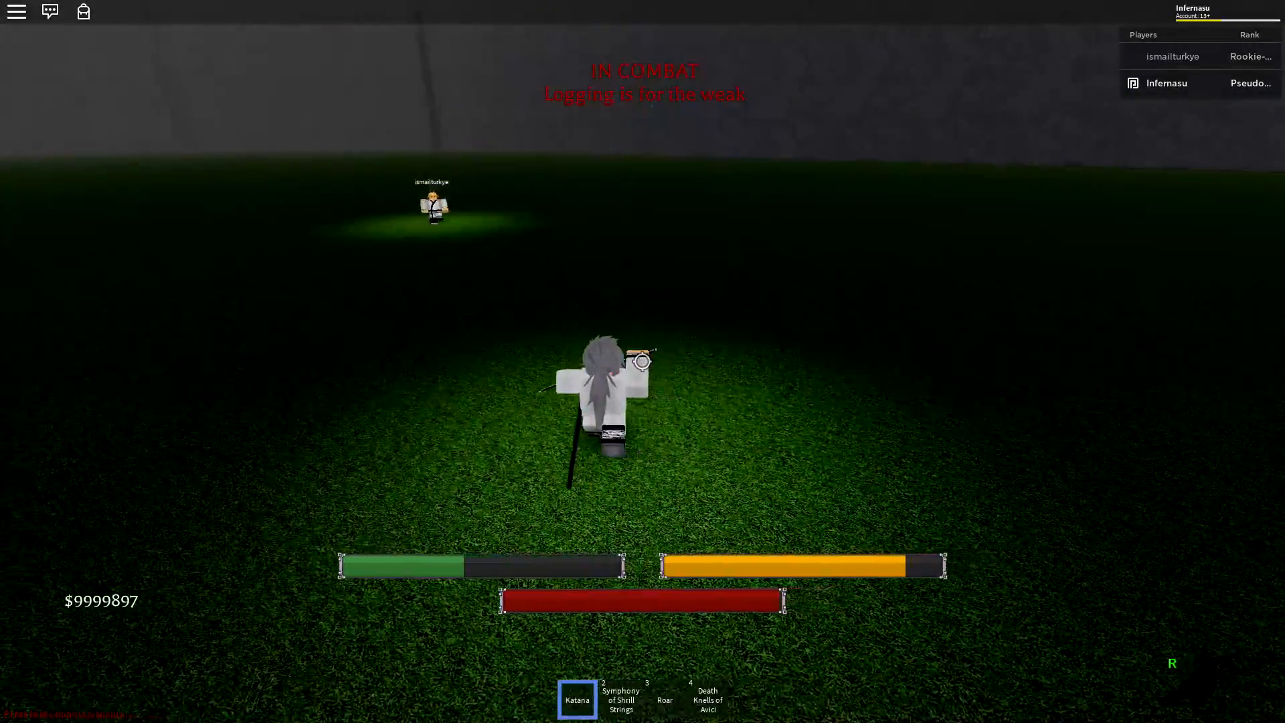
key("3")
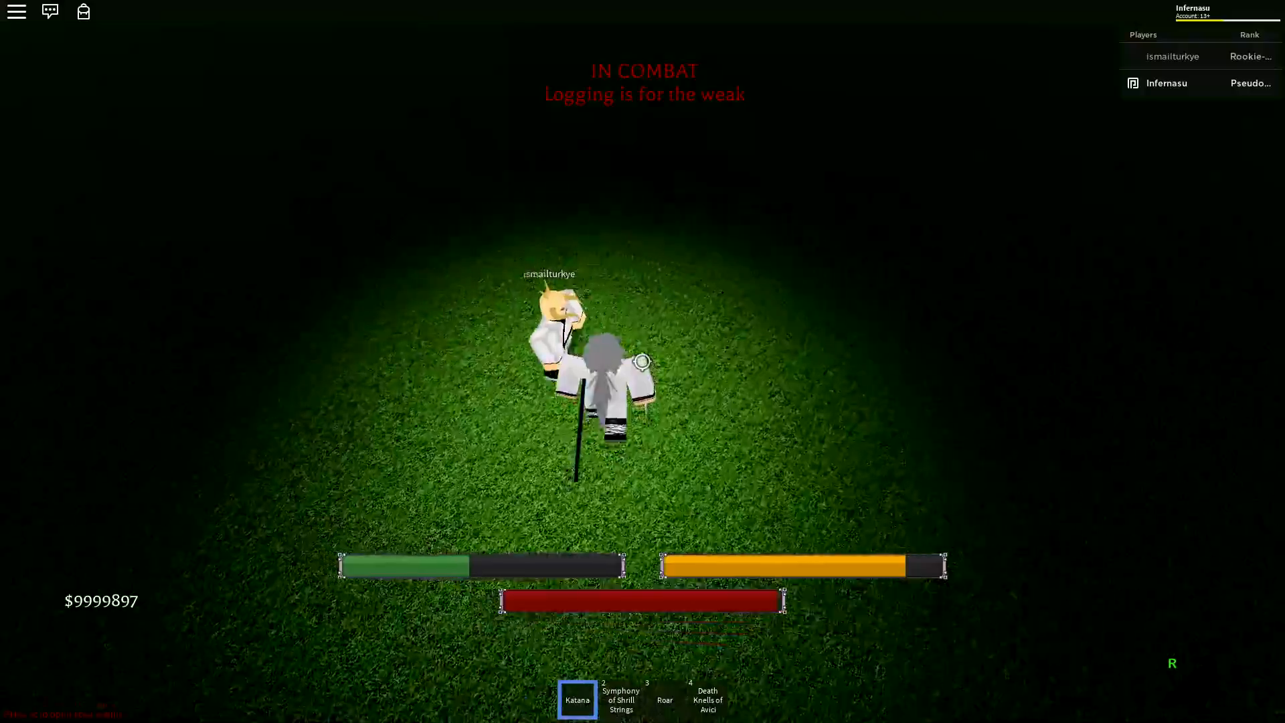
key("3")
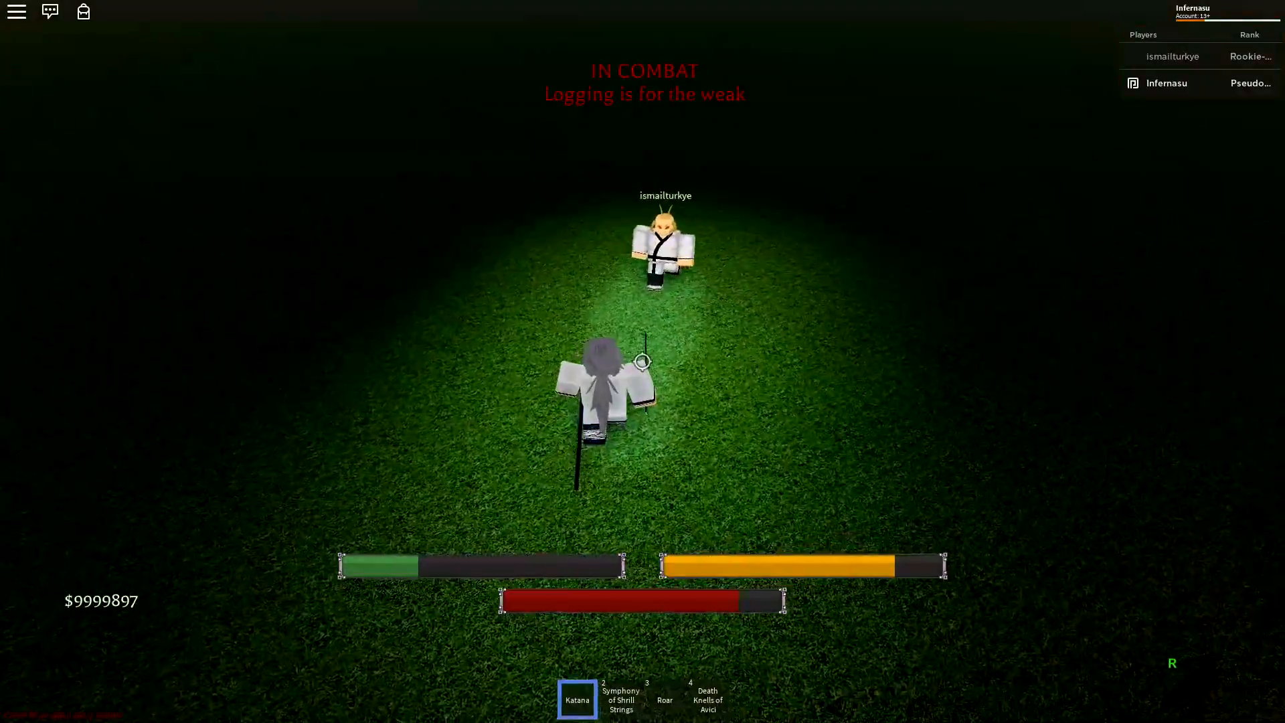
key("3")
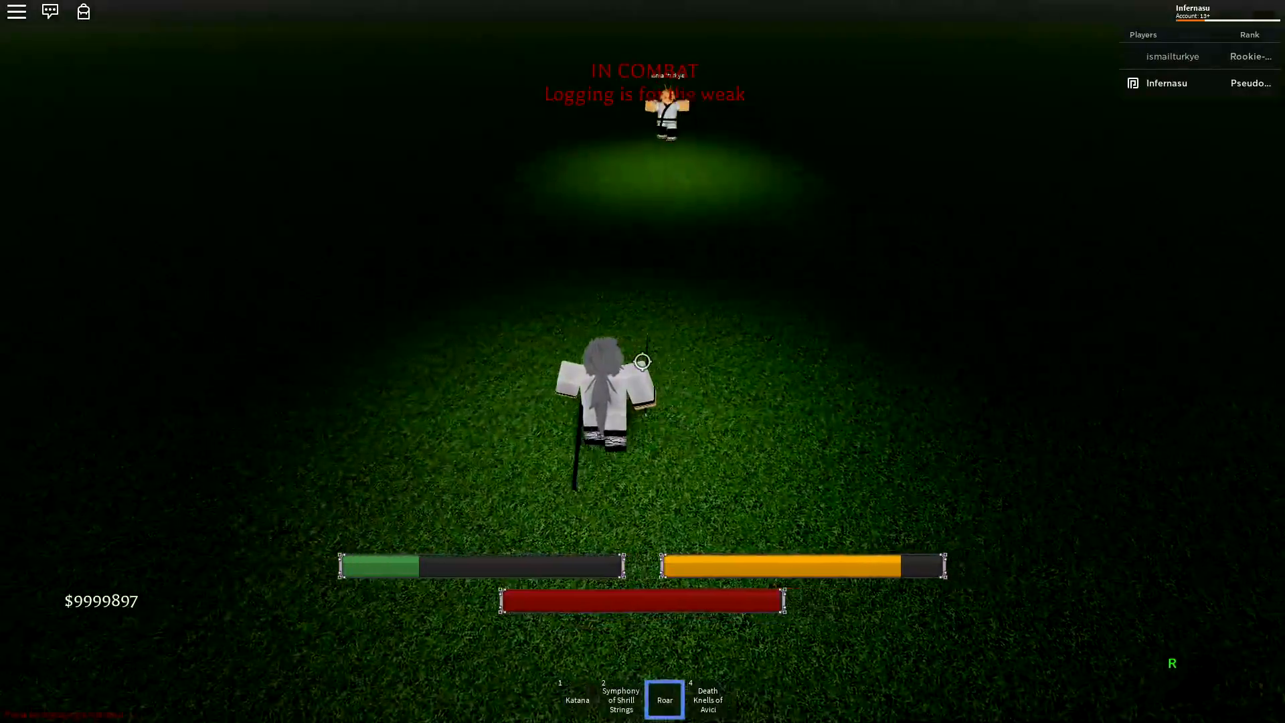